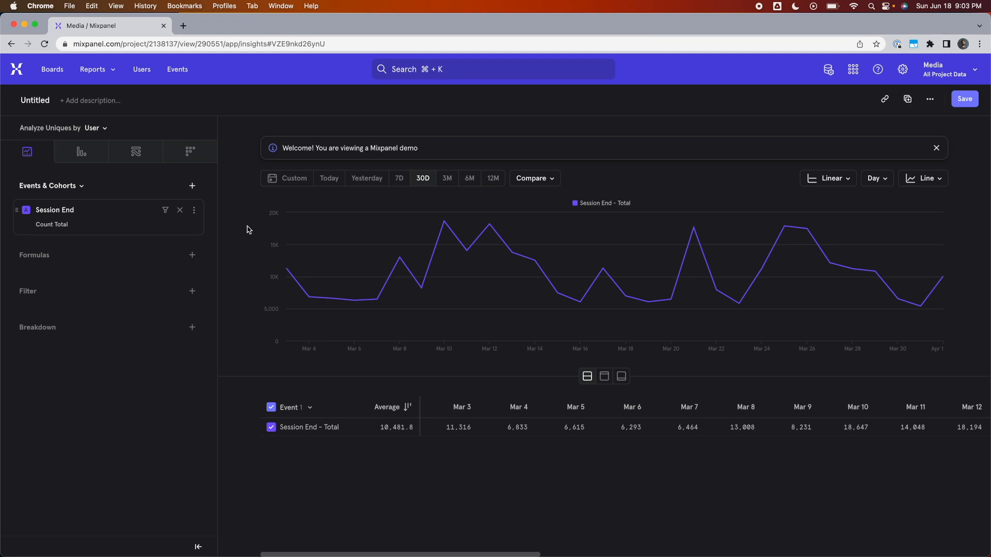
Measure Session End as Session Duration (Seconds) summed per user instead of Count Total
{"action": "left_click", "coordinate": [52, 224]}
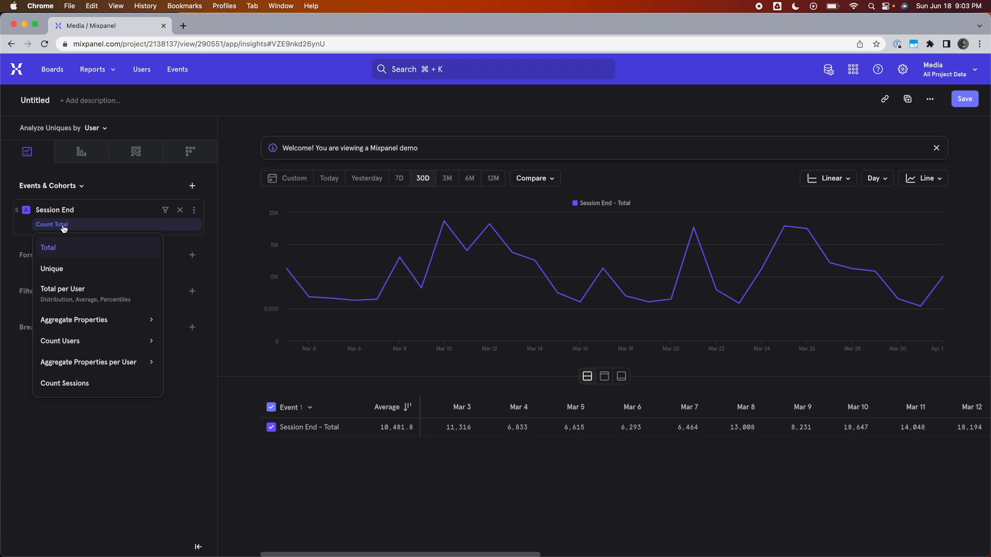
{"action": "mouse_move", "coordinate": [89, 362]}
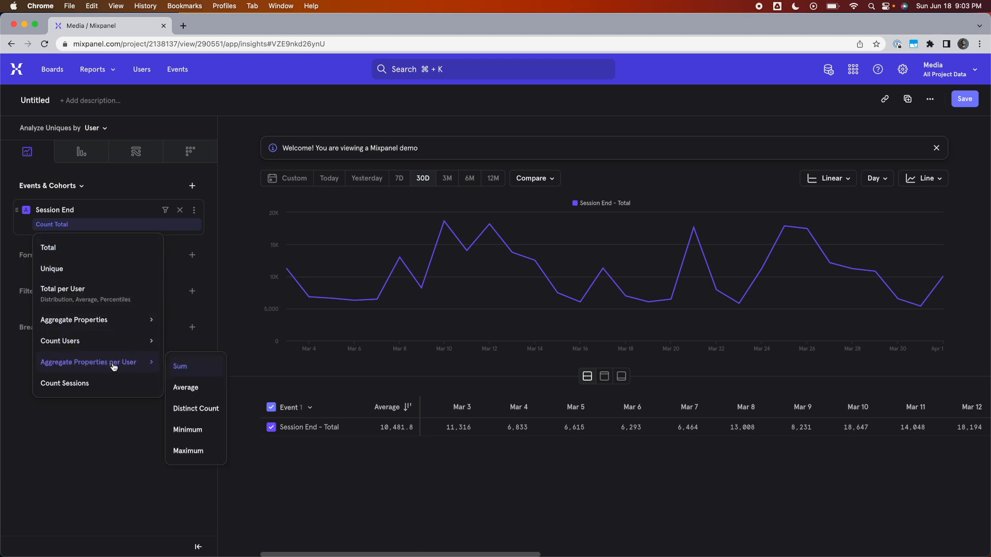
{"action": "mouse_move", "coordinate": [180, 367]}
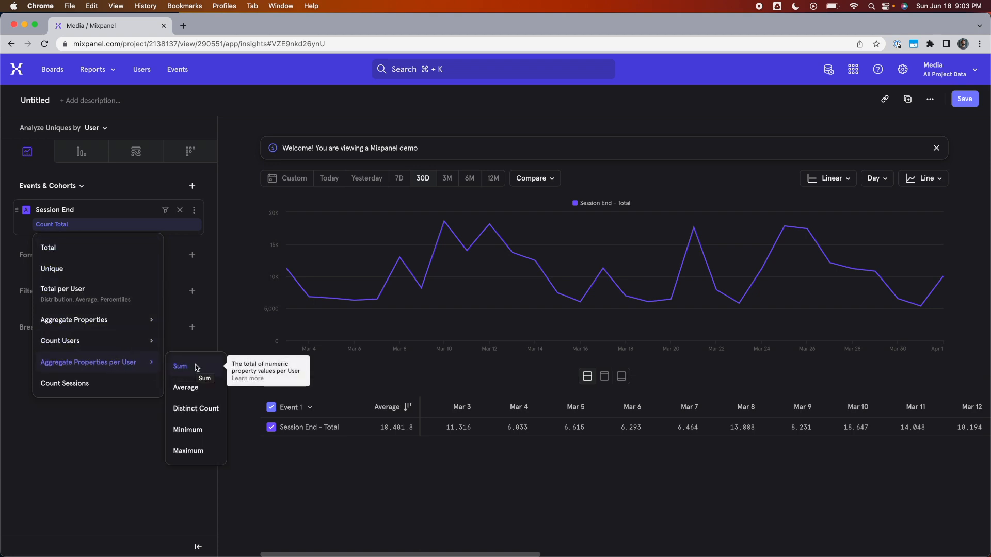
{"action": "left_click", "coordinate": [180, 367]}
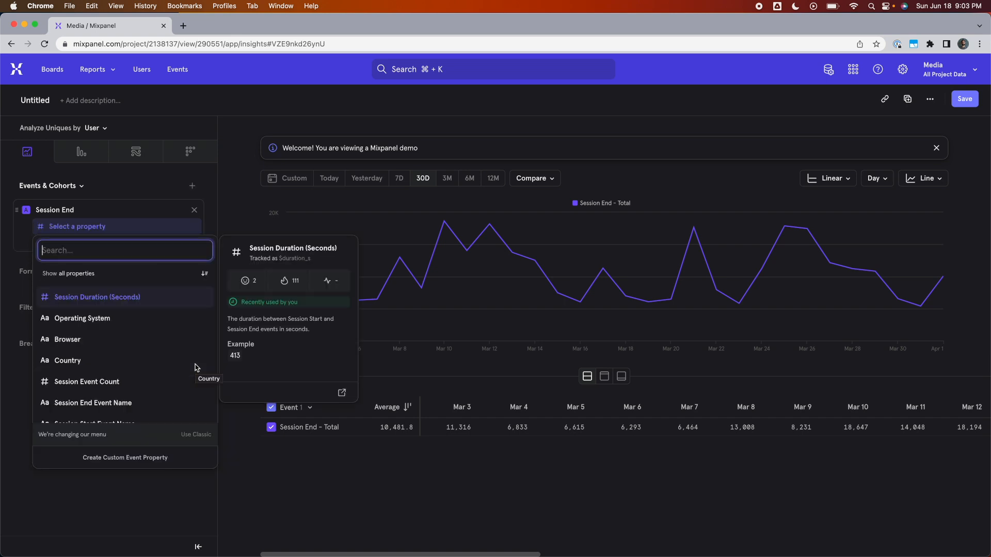
{"action": "mouse_move", "coordinate": [196, 368]}
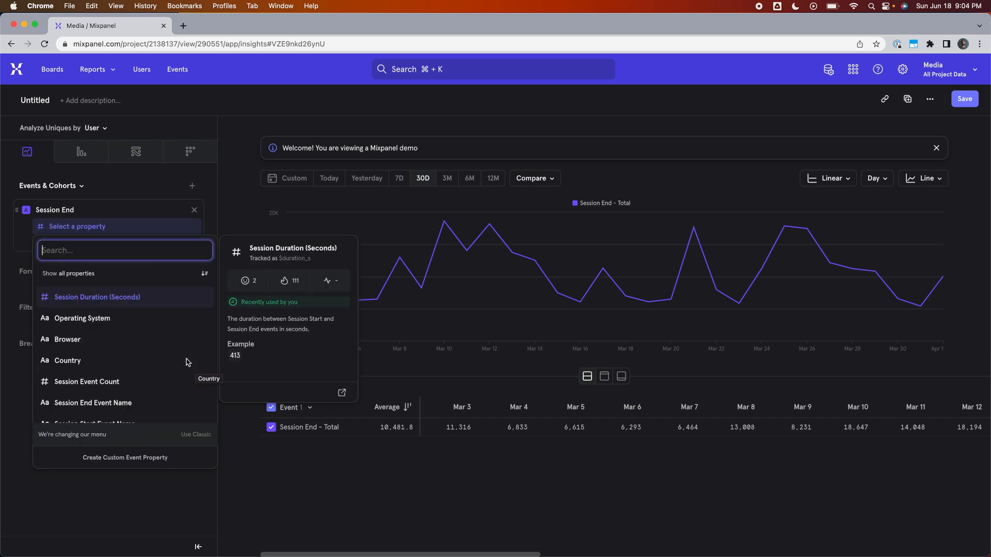
{"action": "left_click", "coordinate": [97, 297]}
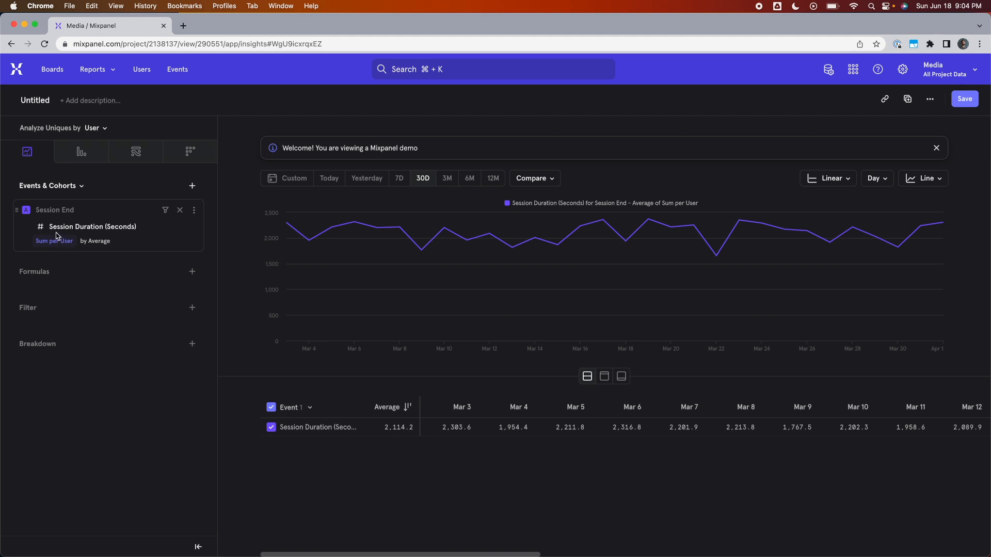
{"action": "mouse_move", "coordinate": [95, 241]}
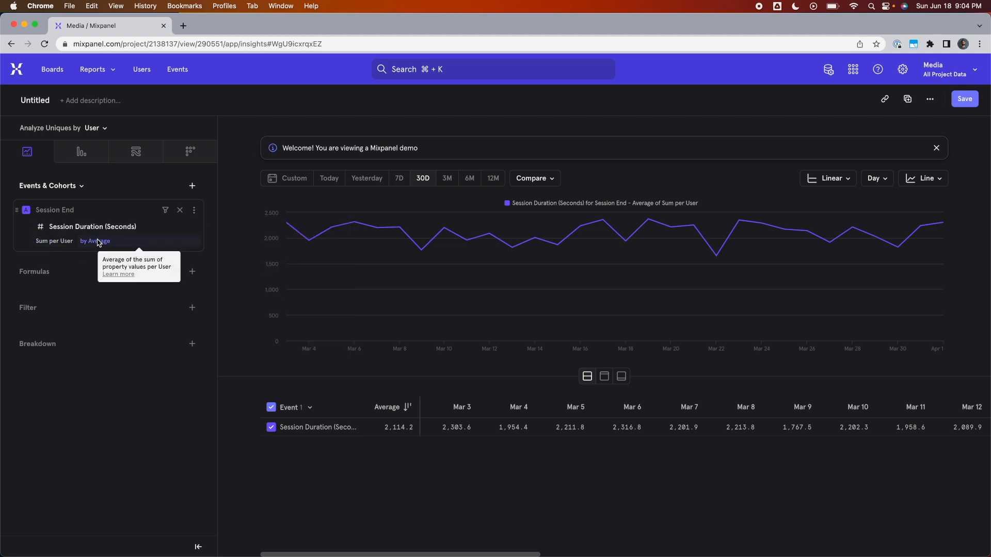
{"action": "mouse_move", "coordinate": [256, 230]}
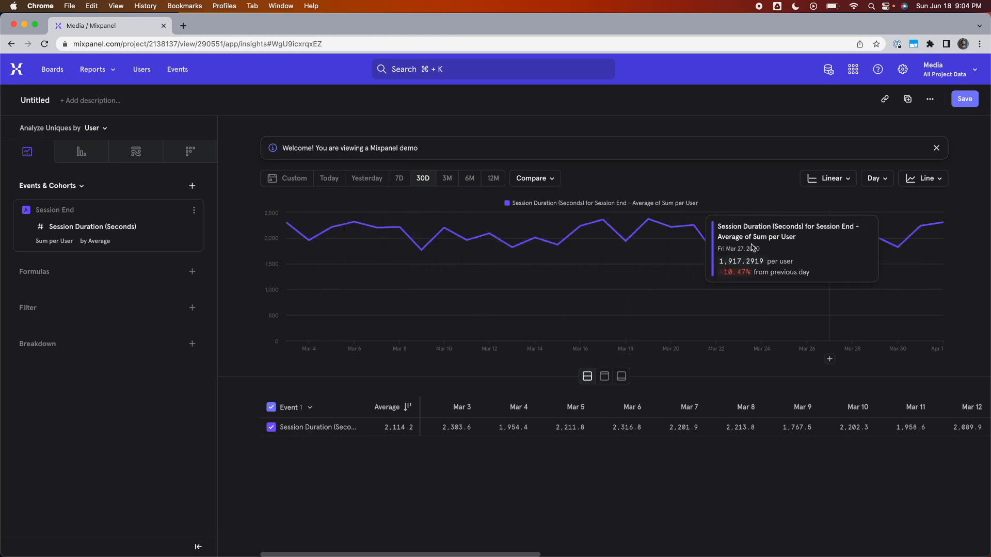
{"action": "mouse_move", "coordinate": [240, 261]}
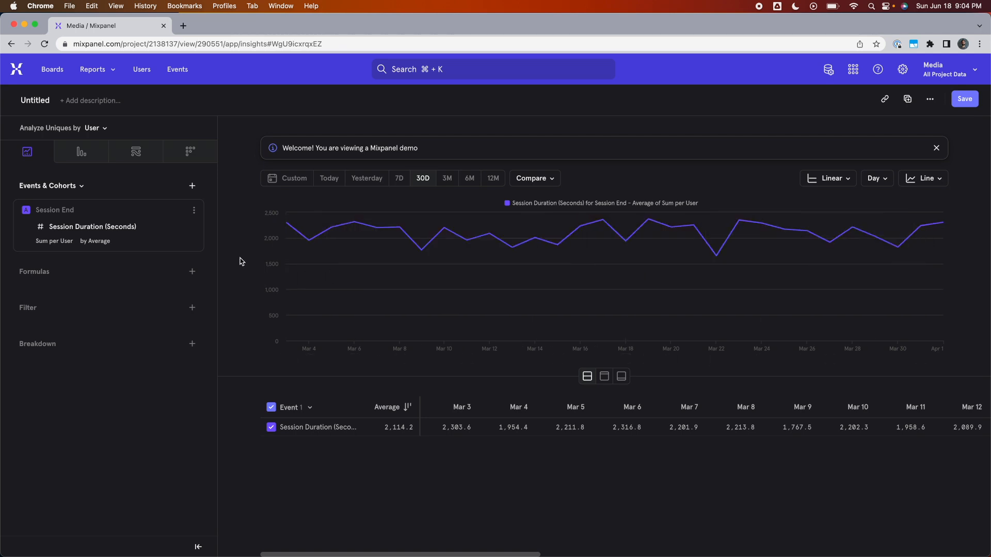
{"action": "mouse_move", "coordinate": [281, 225]}
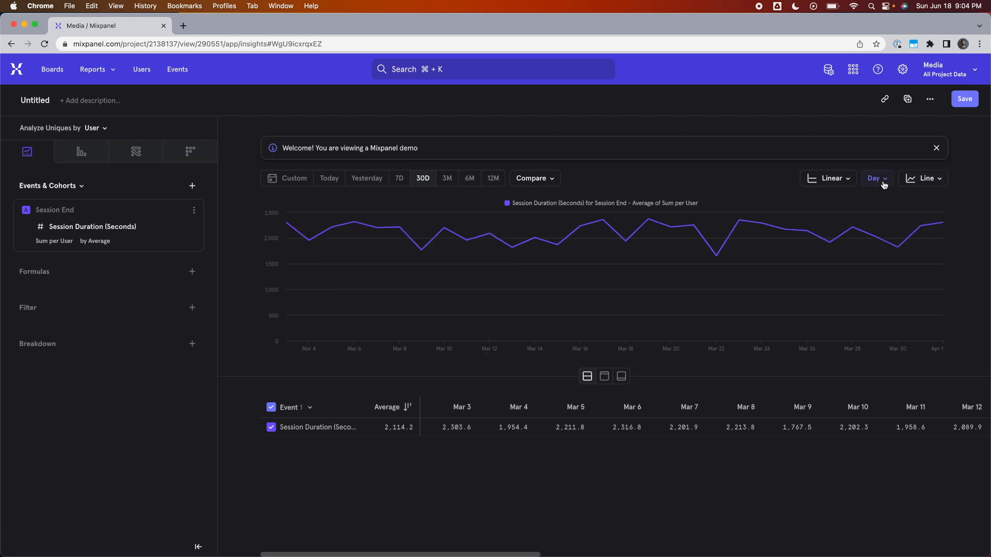
{"action": "mouse_move", "coordinate": [235, 255]}
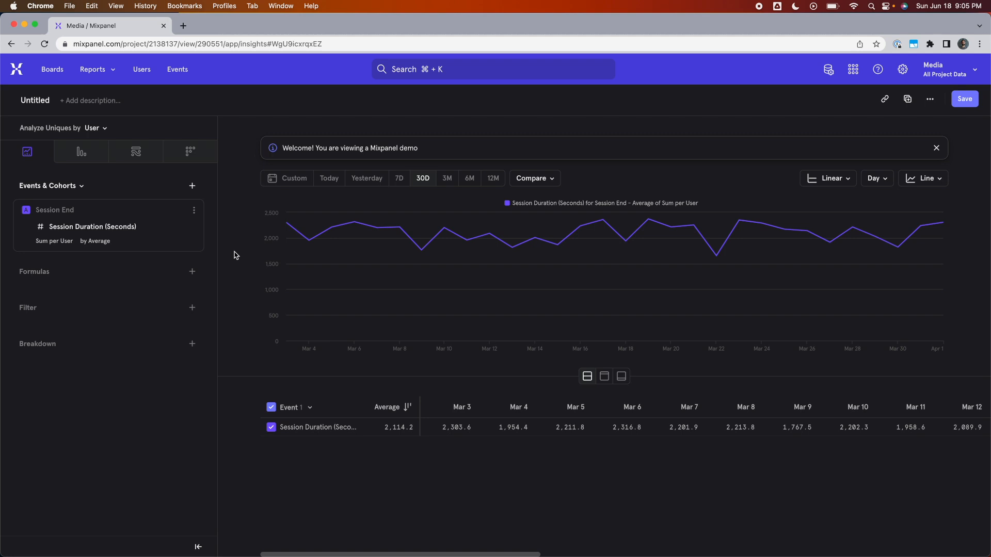
{"action": "mouse_move", "coordinate": [579, 226]}
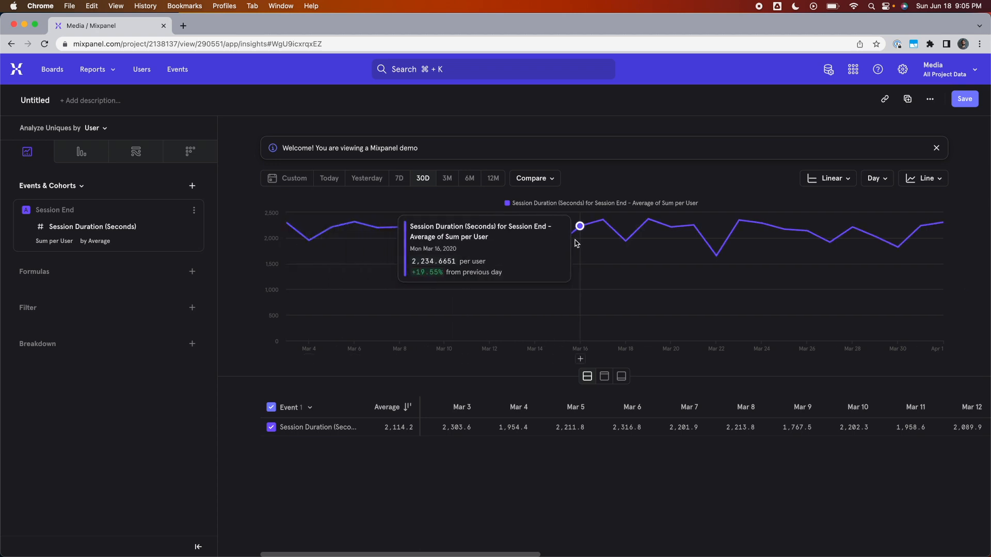
{"action": "mouse_move", "coordinate": [232, 254]}
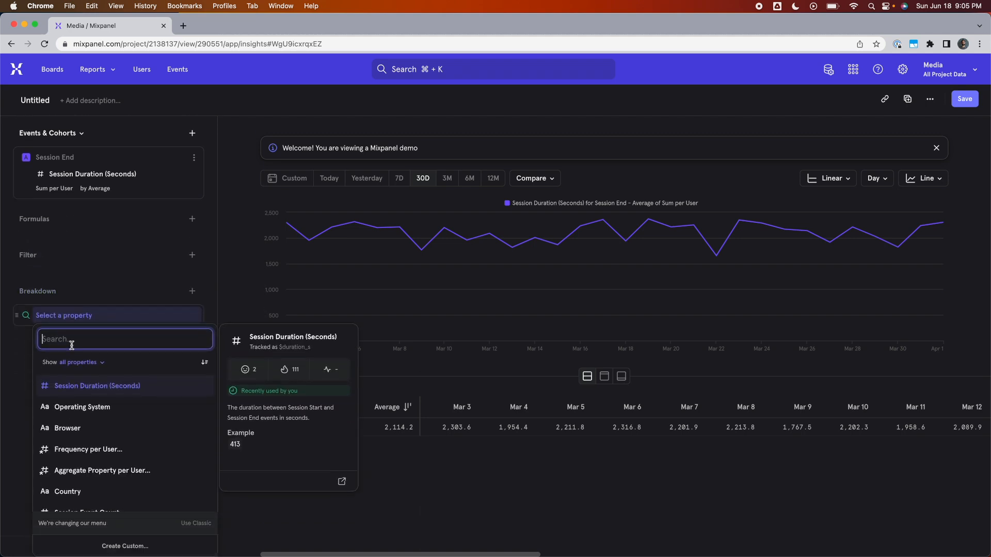
Add Operating System as the breakdown, found by searching 'op'
{"action": "type", "text": "op"}
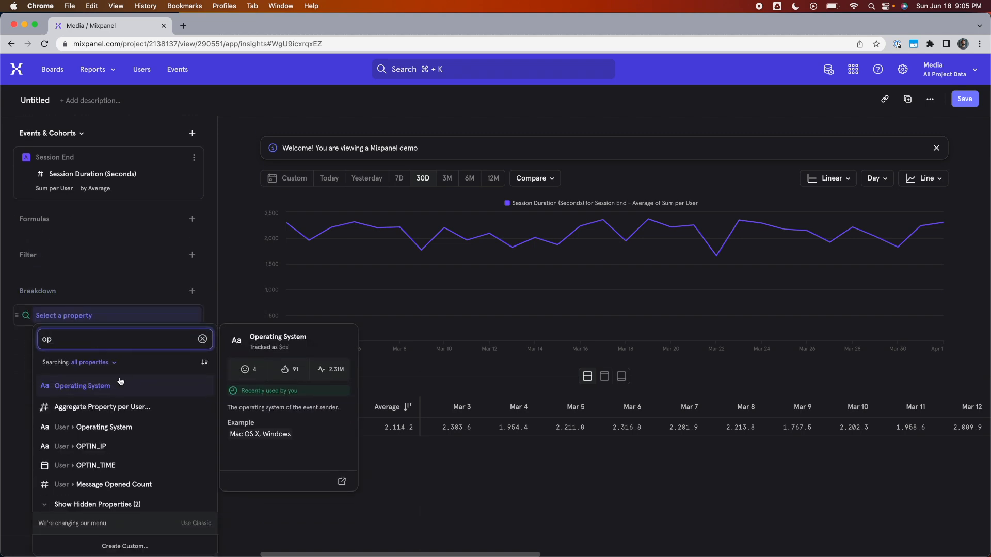
{"action": "left_click", "coordinate": [81, 385]}
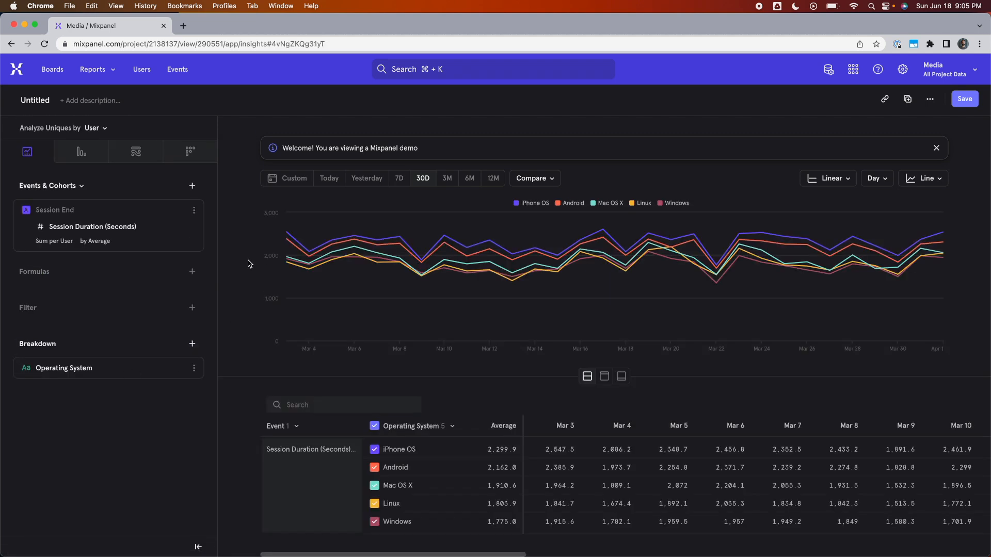
{"action": "mouse_move", "coordinate": [788, 210]}
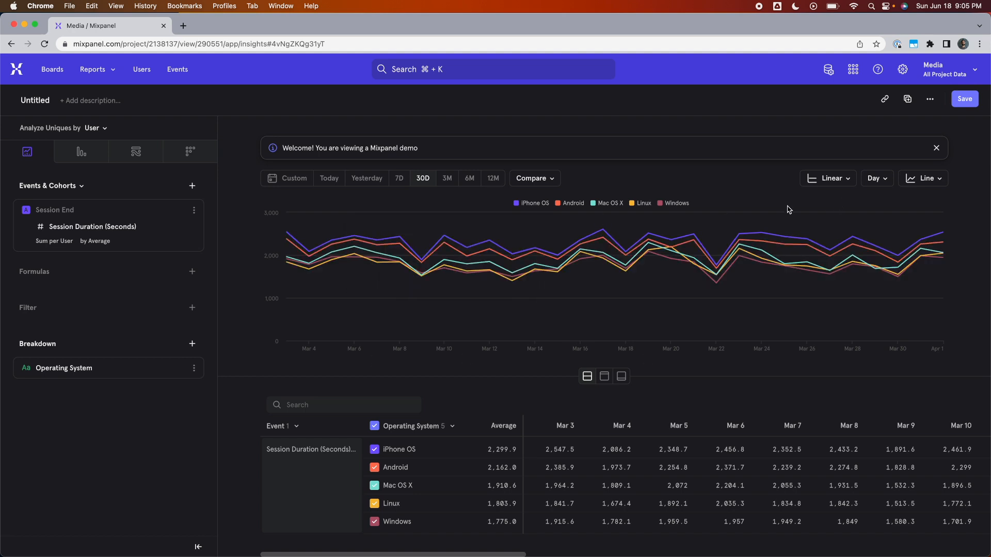
Switch the chart type from Line to Bar
{"action": "left_click", "coordinate": [923, 177]}
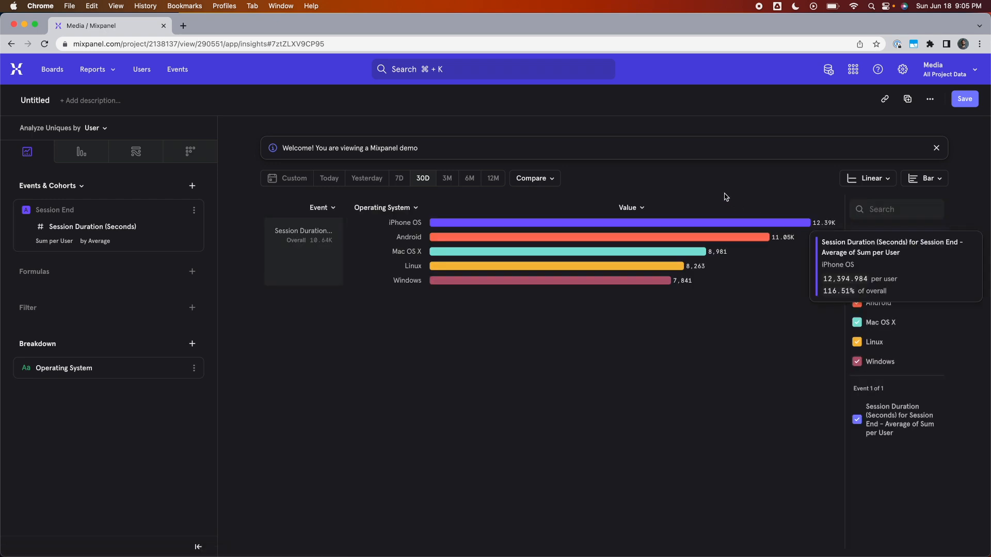
{"action": "mouse_move", "coordinate": [715, 184]}
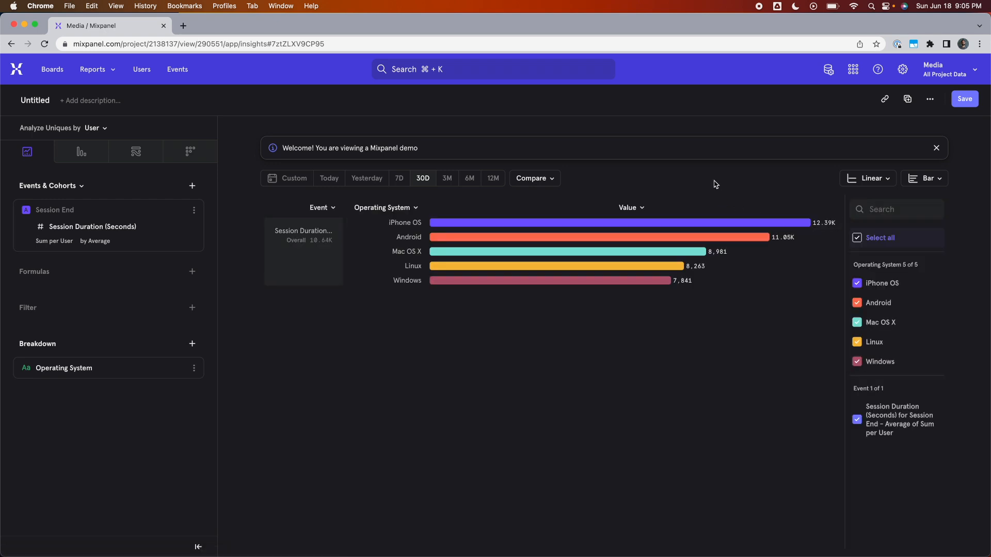